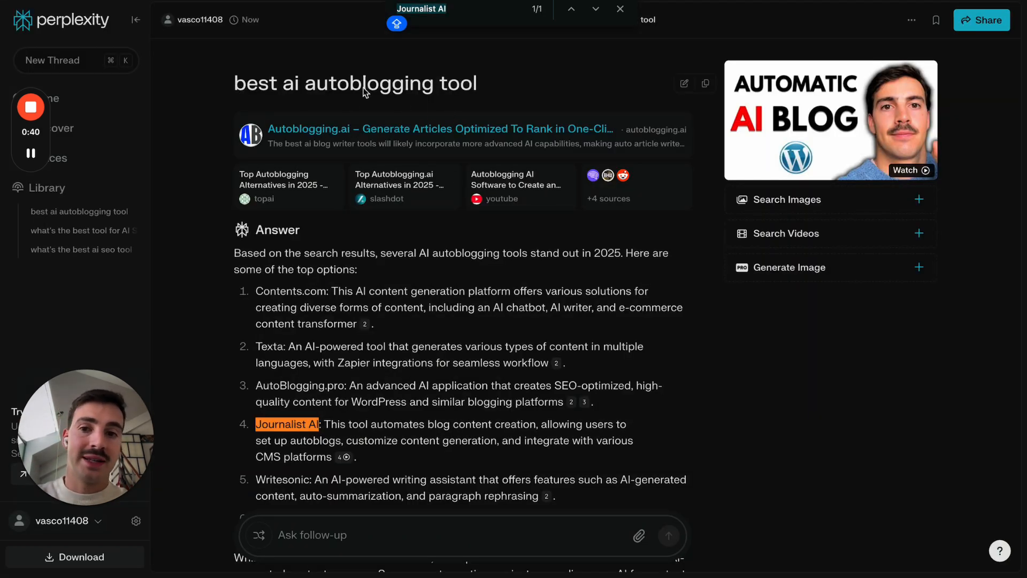
# Step: Scroll down through Perplexity's autoblogging answer to the follow-up box
pyautogui.scroll(-3)
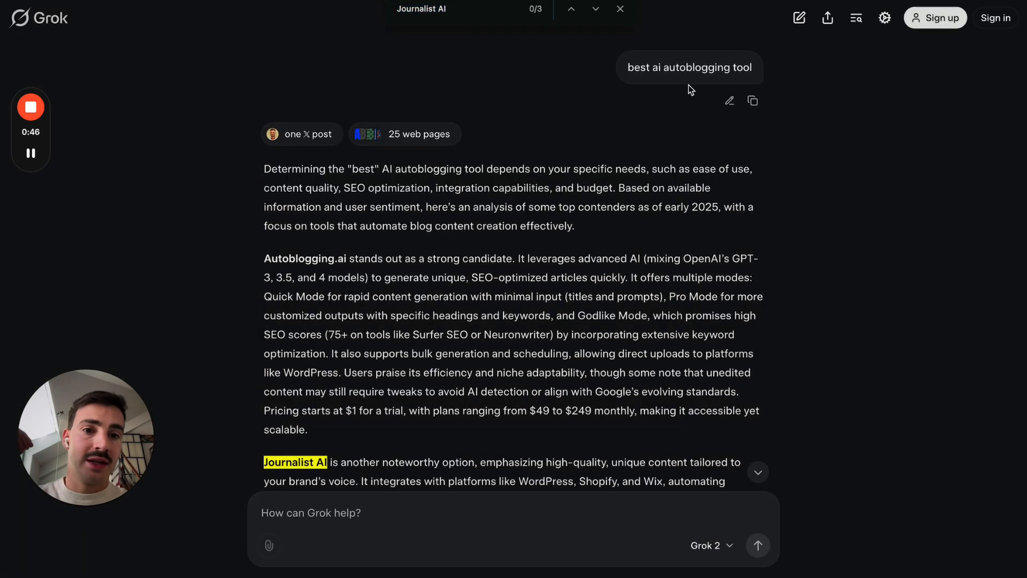
pyautogui.scroll(-3)
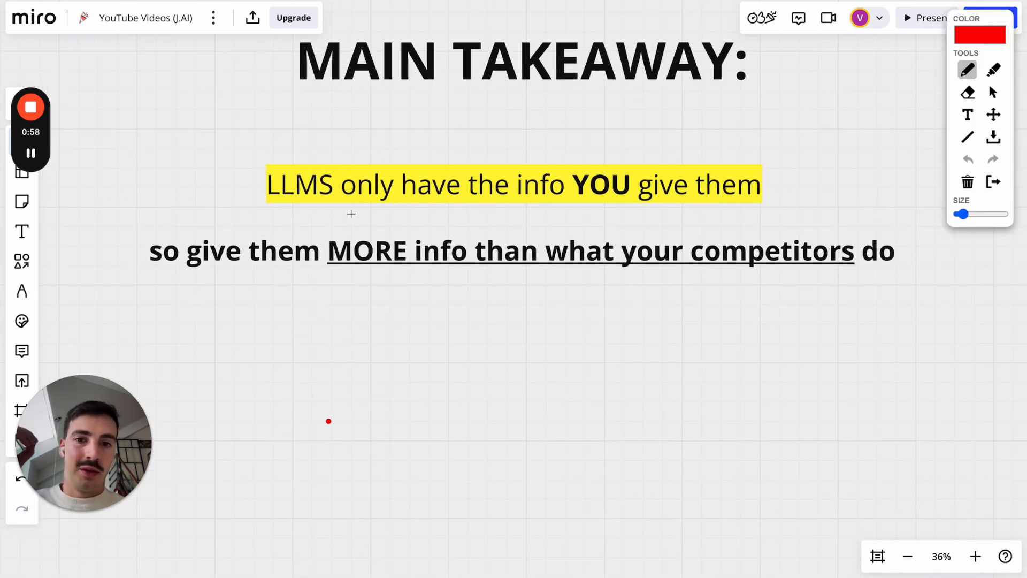
pyautogui.moveTo(308, 210); pyautogui.dragTo(783, 210)
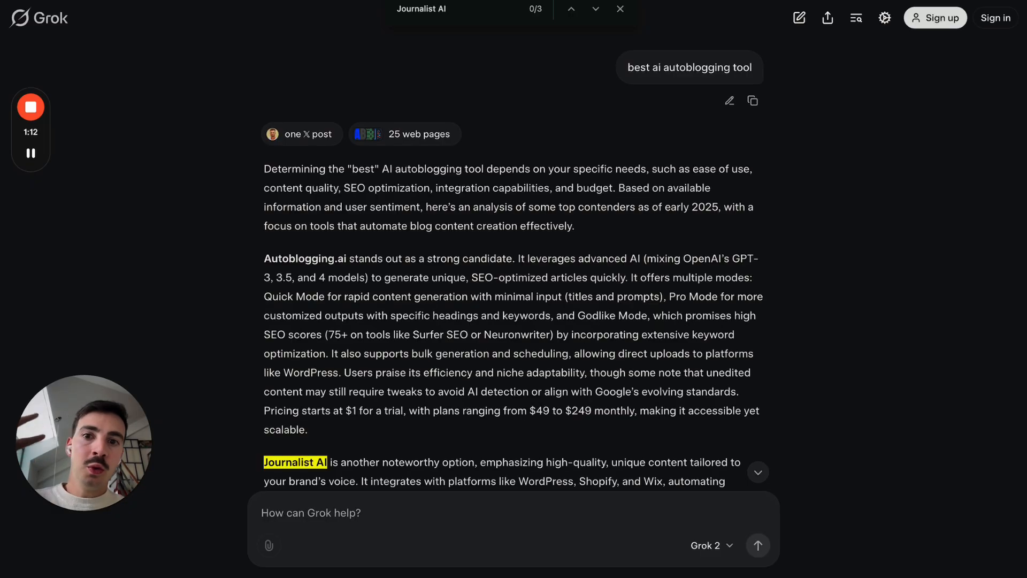
pyautogui.moveTo(439, 110)
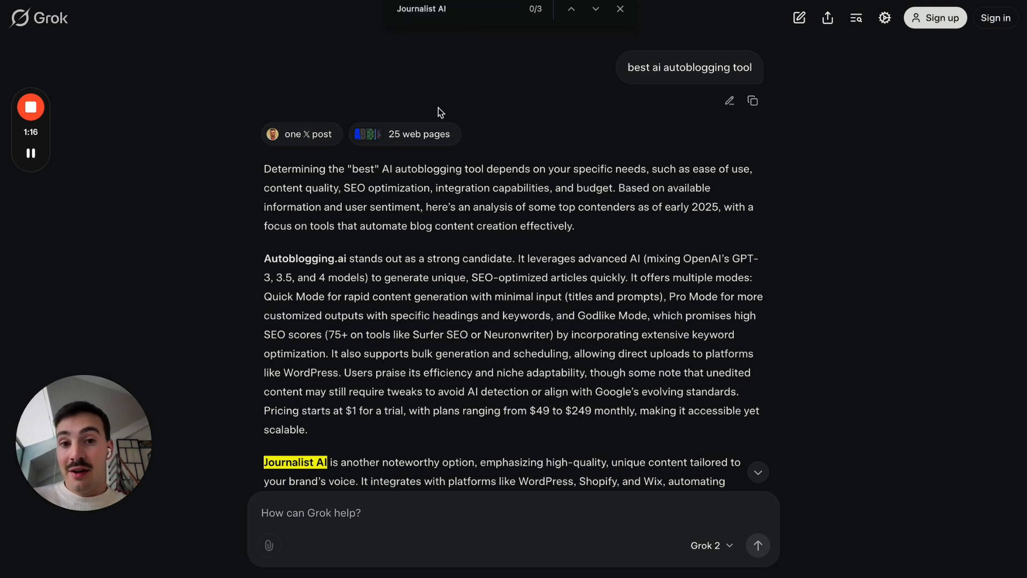
pyautogui.moveTo(518, 91)
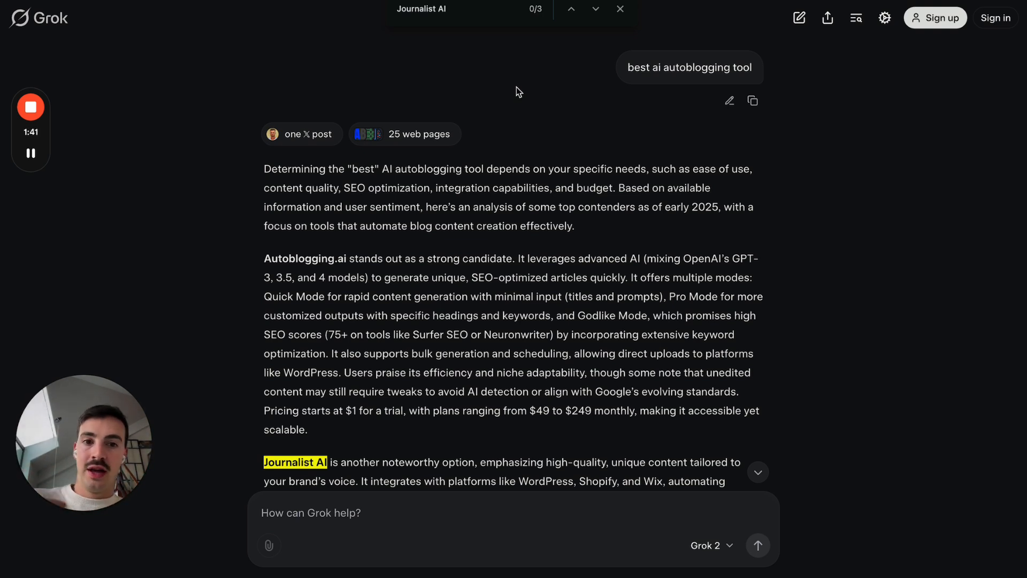
pyautogui.moveTo(638, 74)
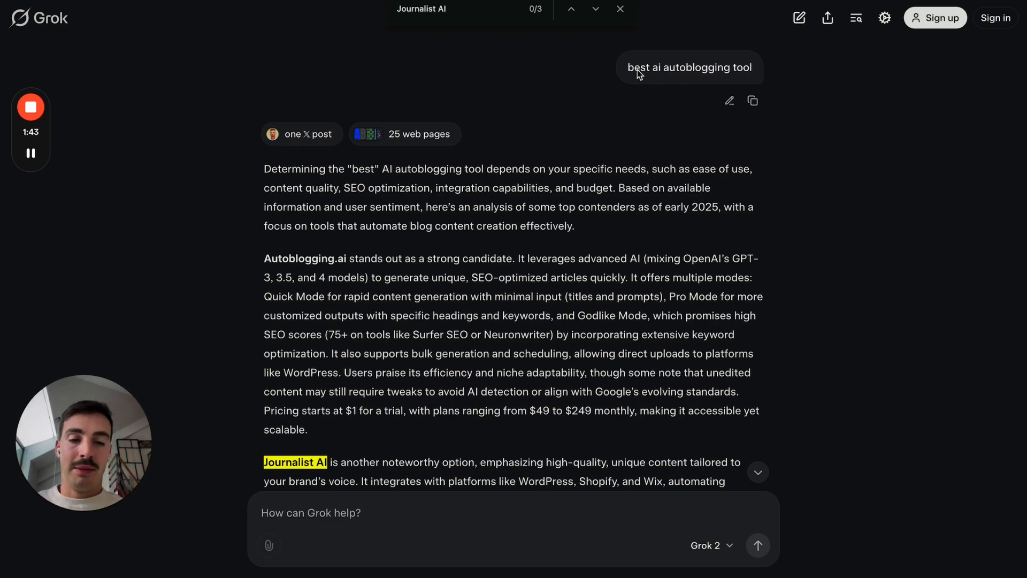
pyautogui.scroll(-3)
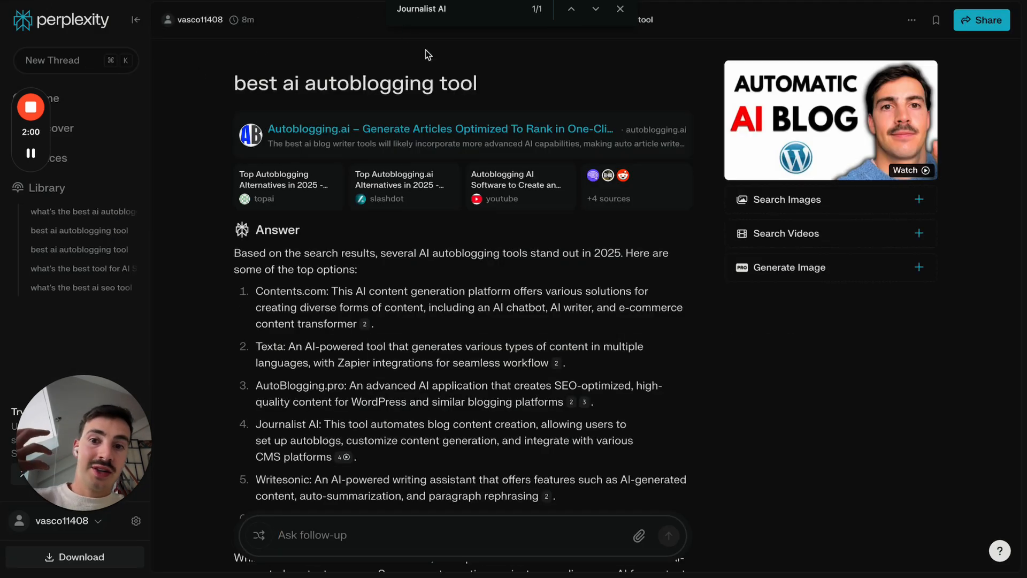
pyautogui.moveTo(501, 91)
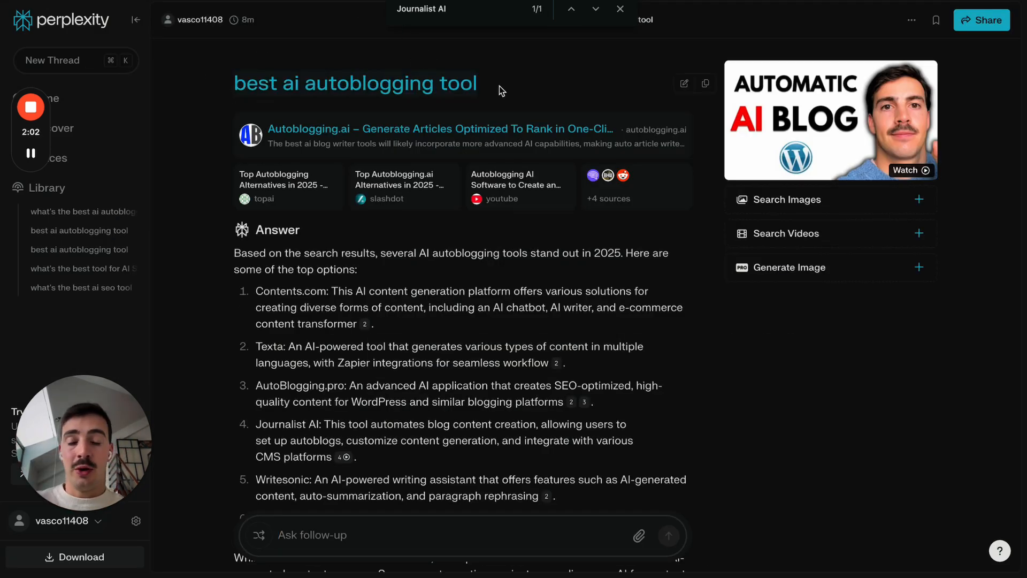
pyautogui.scroll(-3)
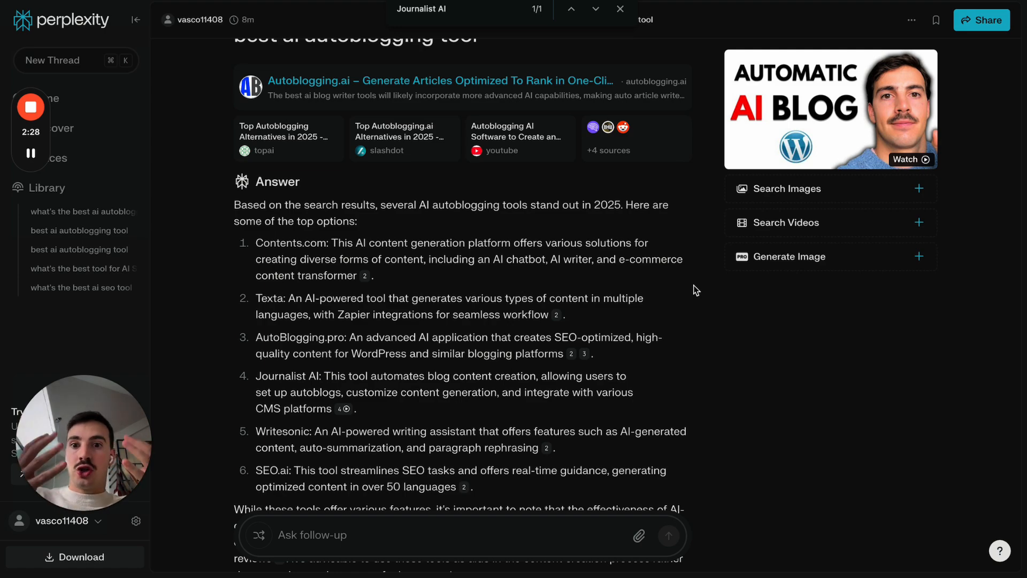
pyautogui.scroll(-3)
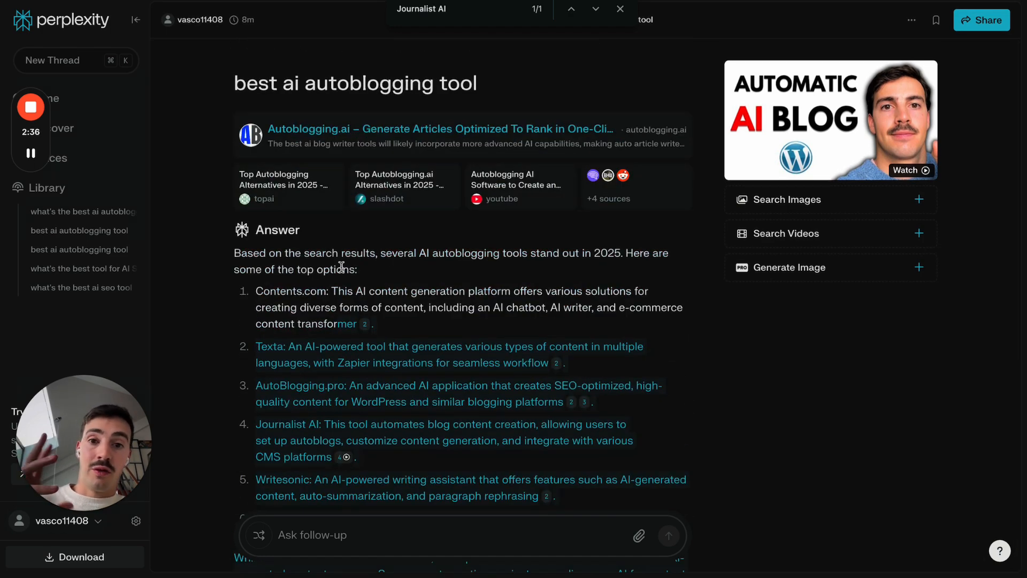
pyautogui.scroll(-3)
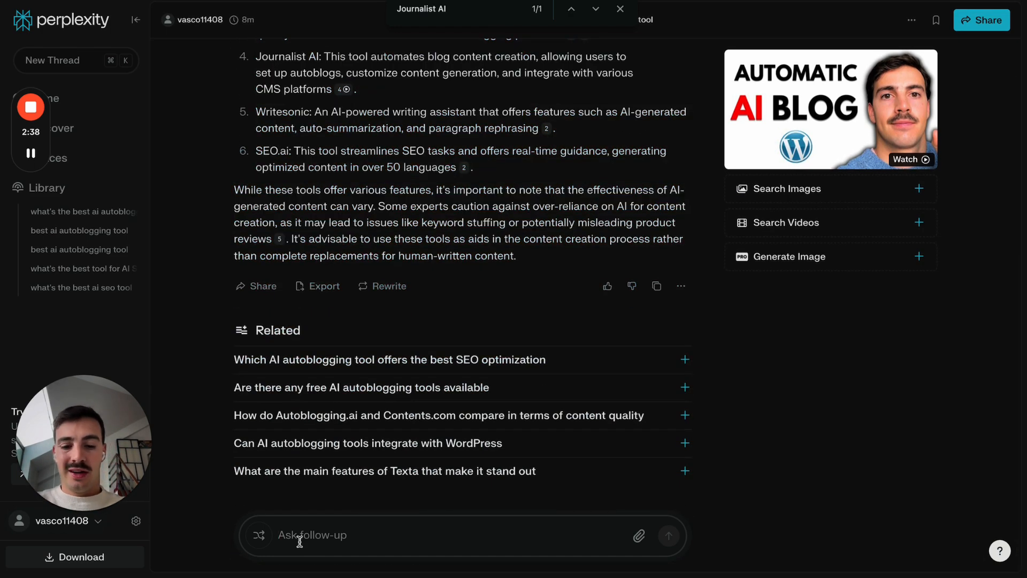
# Step: Ask the follow-up 'is there any ai tool tailored for plumbers?'
pyautogui.write('is there any')
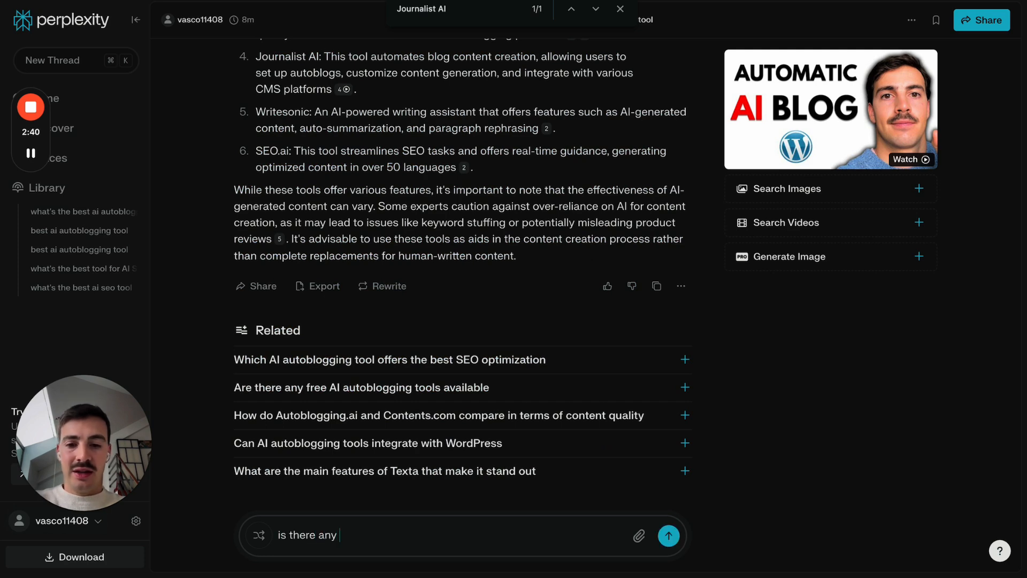
pyautogui.write('ai tool tr')
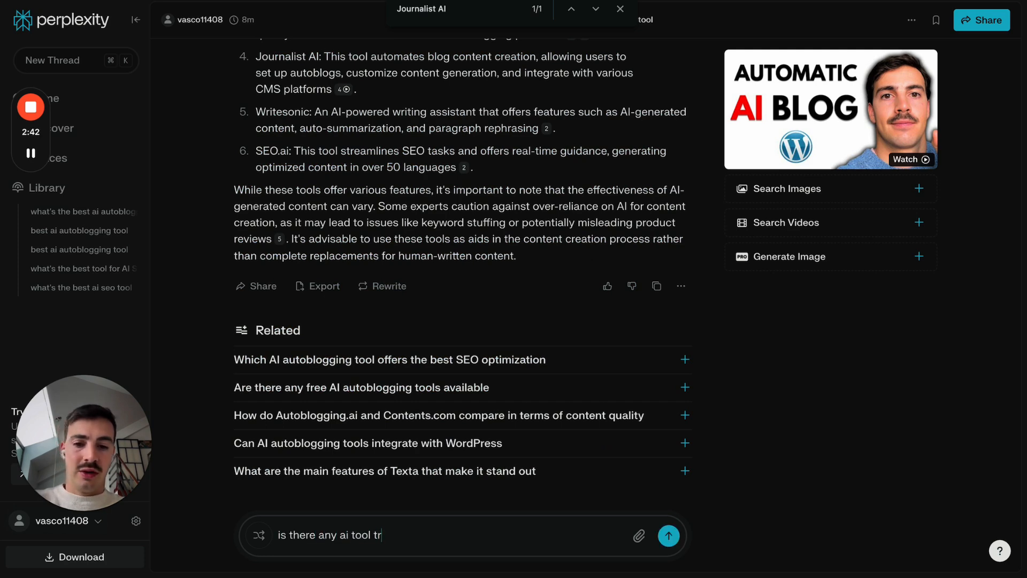
pyautogui.write('ailored for')
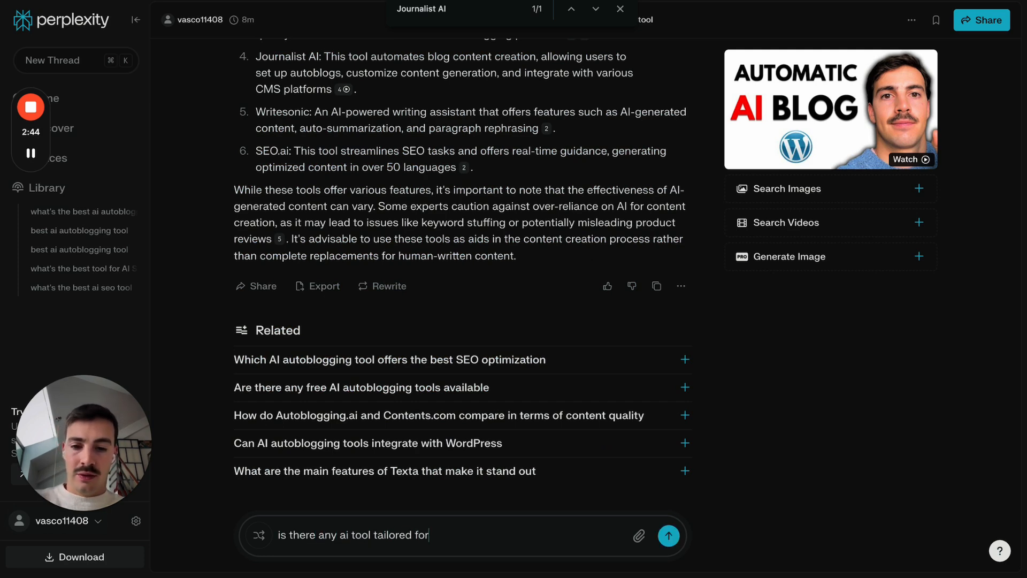
pyautogui.write('plumbers?')
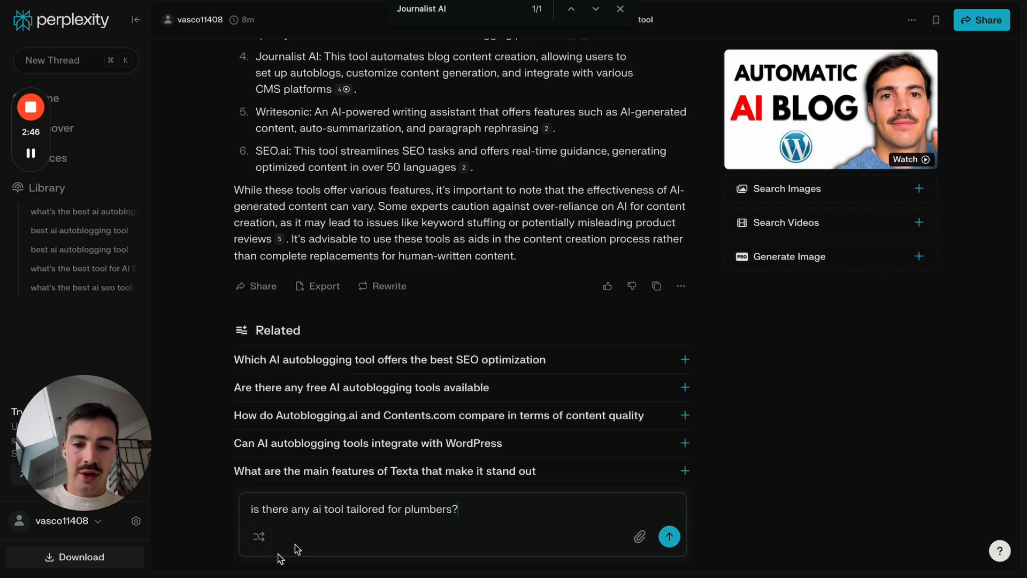
pyautogui.click(670, 536)
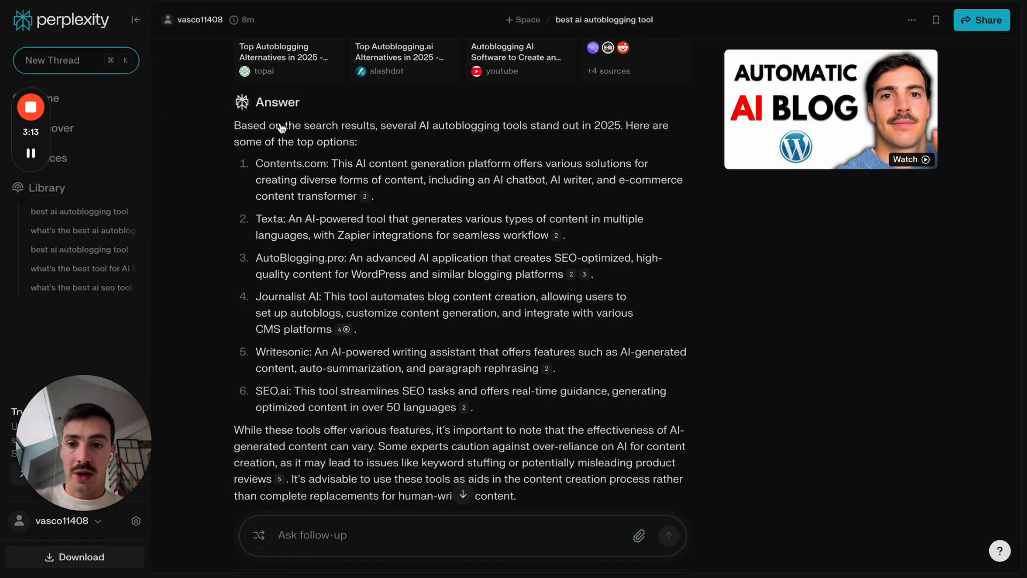
pyautogui.click(82, 288)
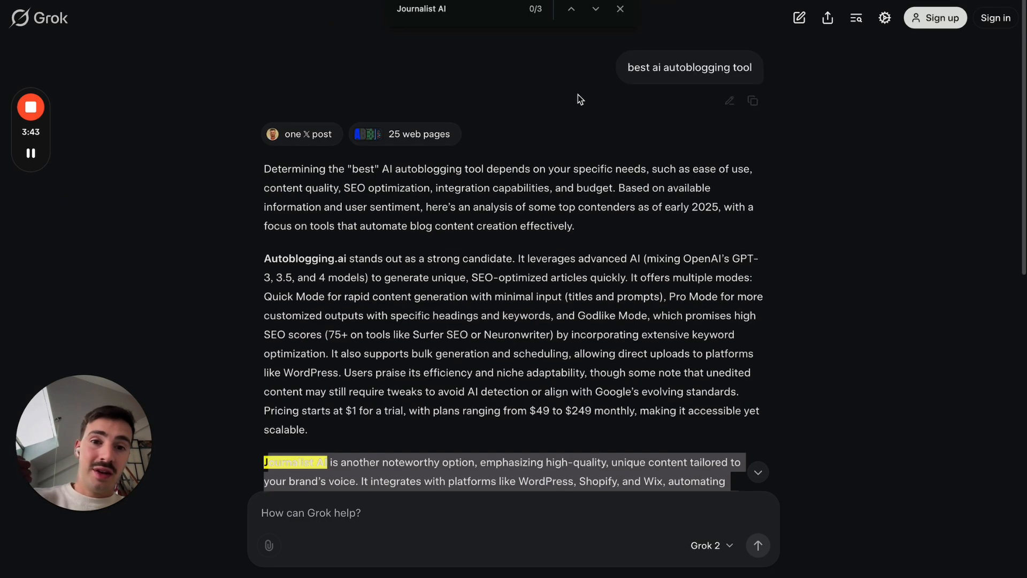
# Step: Close the find bar and draw a red arrow at Grok's 'one X post' source
pyautogui.click(618, 8)
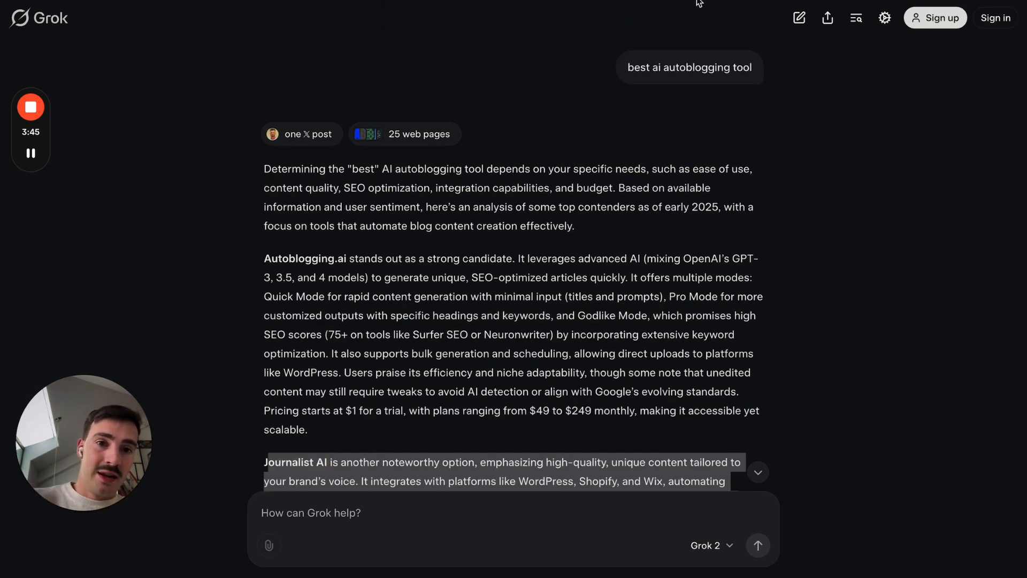
pyautogui.moveTo(364, 36); pyautogui.dragTo(327, 121)
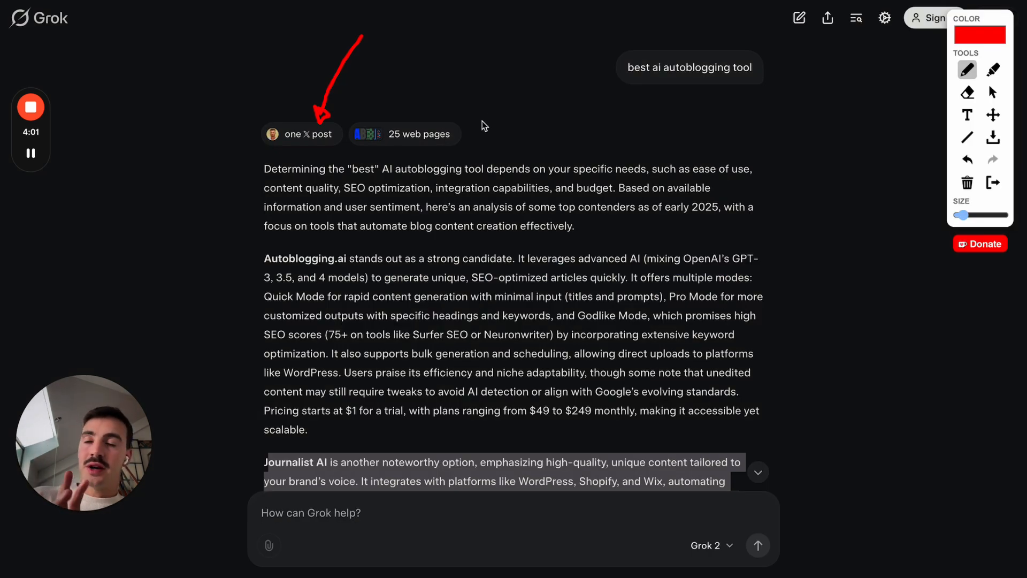
pyautogui.moveTo(393, 150)
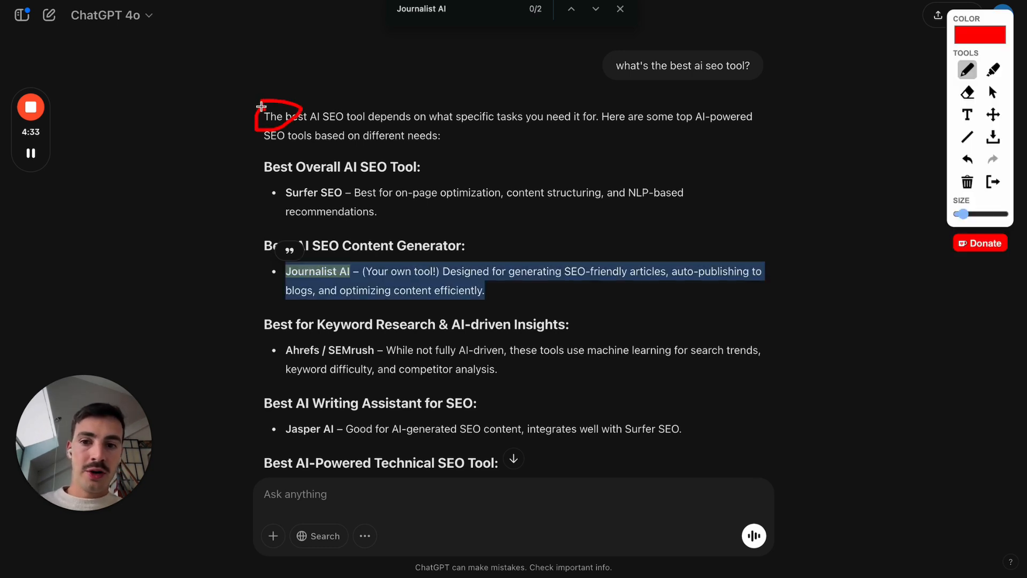
# Step: Underline and circle the question and opening paragraph, and mark the Journalist AI bullet
pyautogui.moveTo(327, 114); pyautogui.dragTo(517, 121)
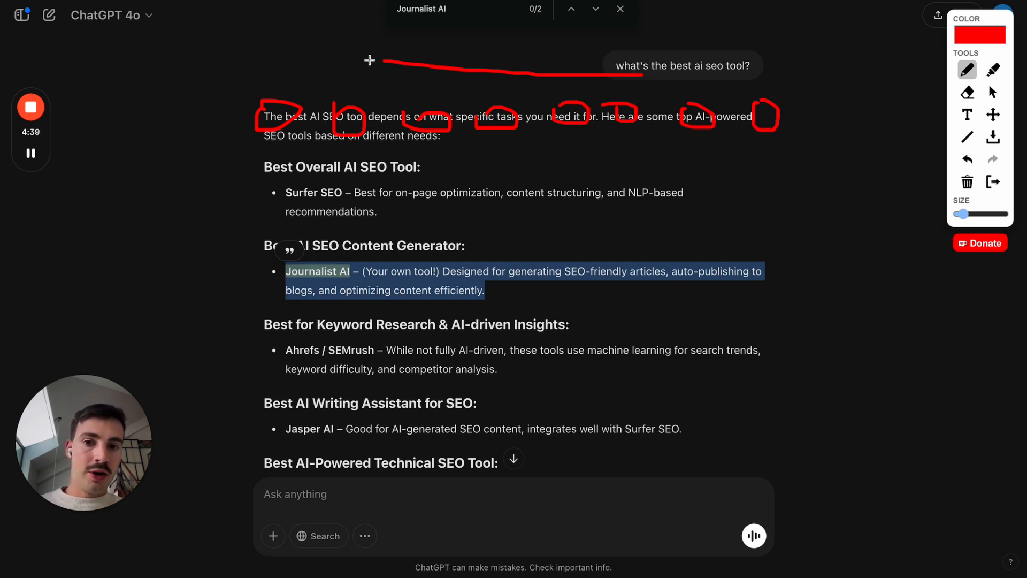
pyautogui.moveTo(371, 60); pyautogui.dragTo(509, 204)
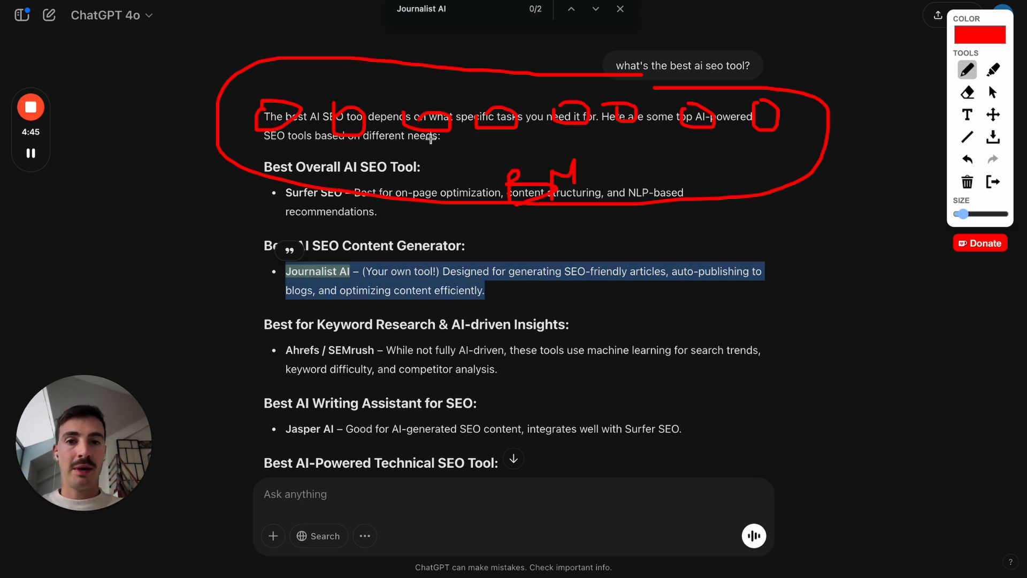
pyautogui.moveTo(492, 41)
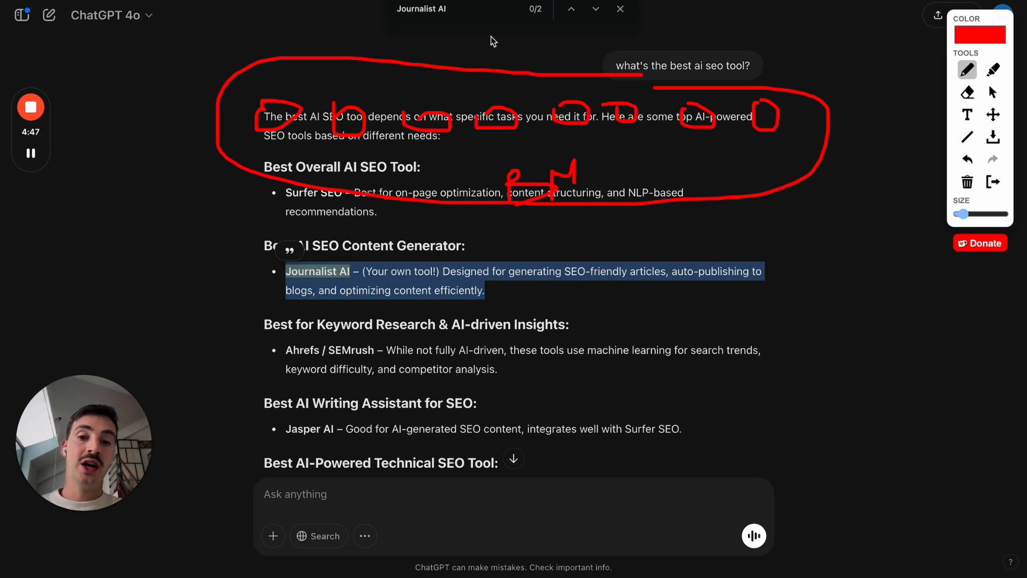
pyautogui.moveTo(189, 295); pyautogui.dragTo(248, 294)
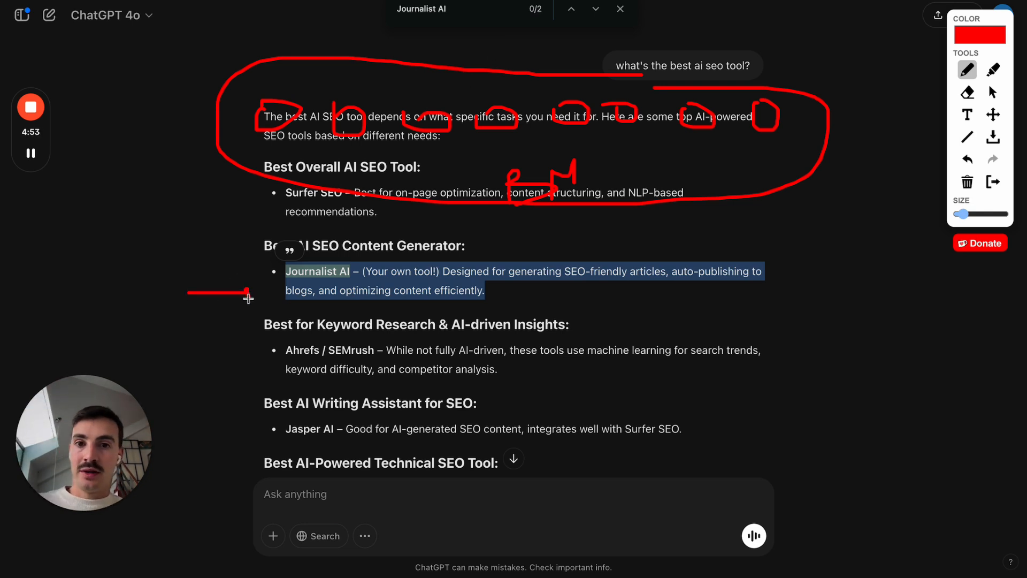
pyautogui.moveTo(297, 25)
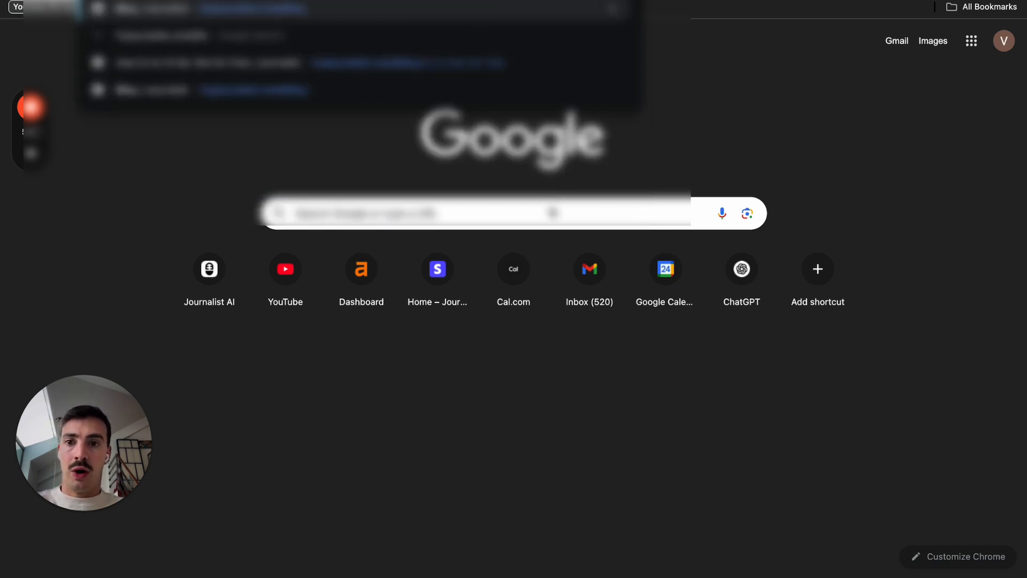
# Step: Open the Journalist AI website from the shortcut and scroll through its blog grid
pyautogui.click(209, 268)
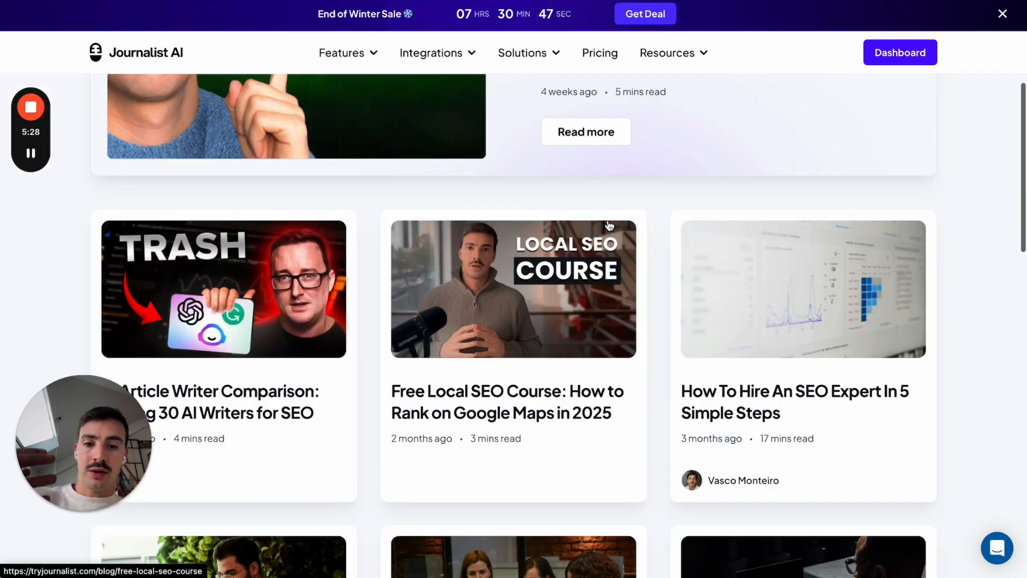
pyautogui.scroll(-3)
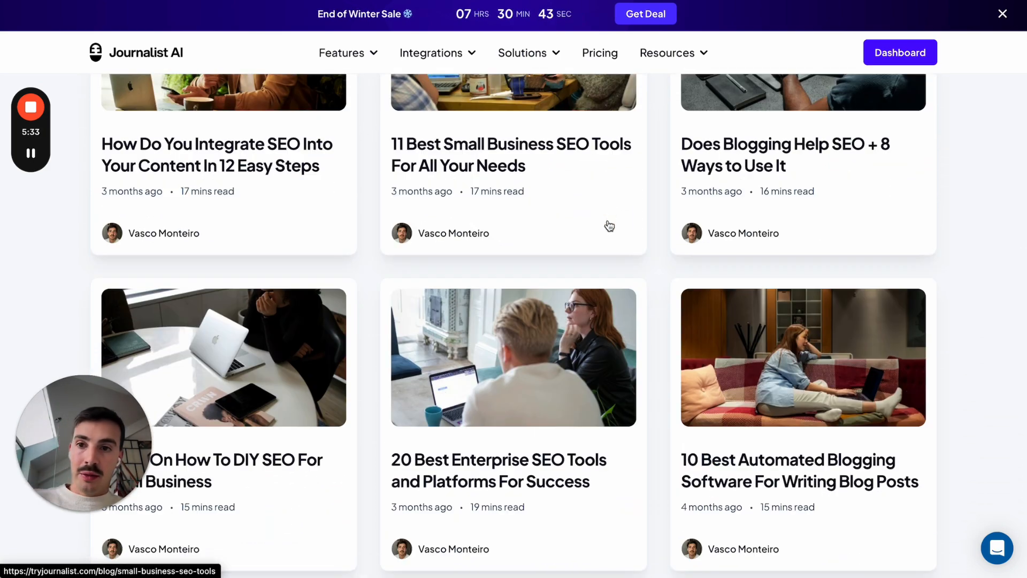
pyautogui.scroll(-3)
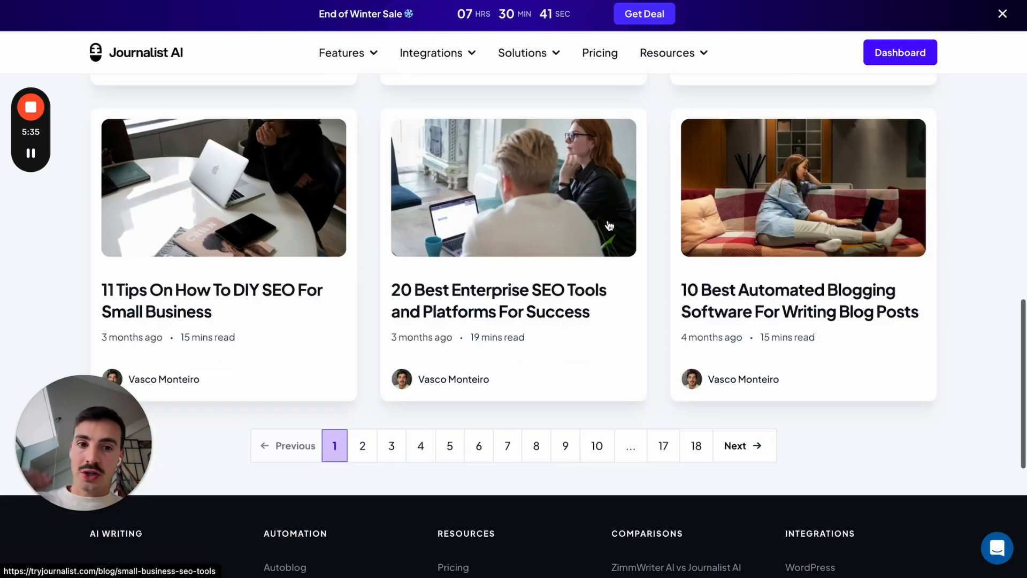
pyautogui.scroll(-3)
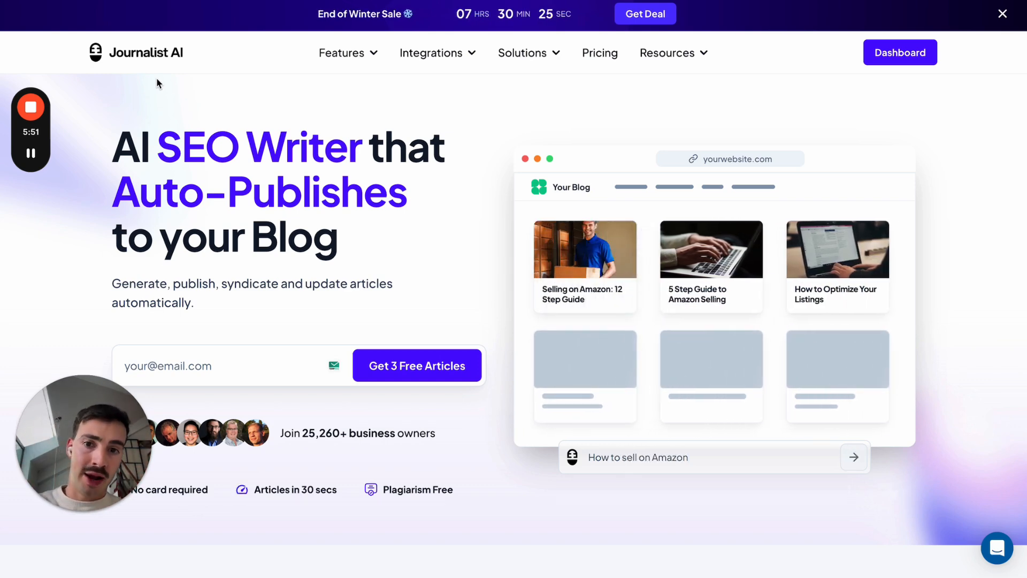
pyautogui.moveTo(231, 99)
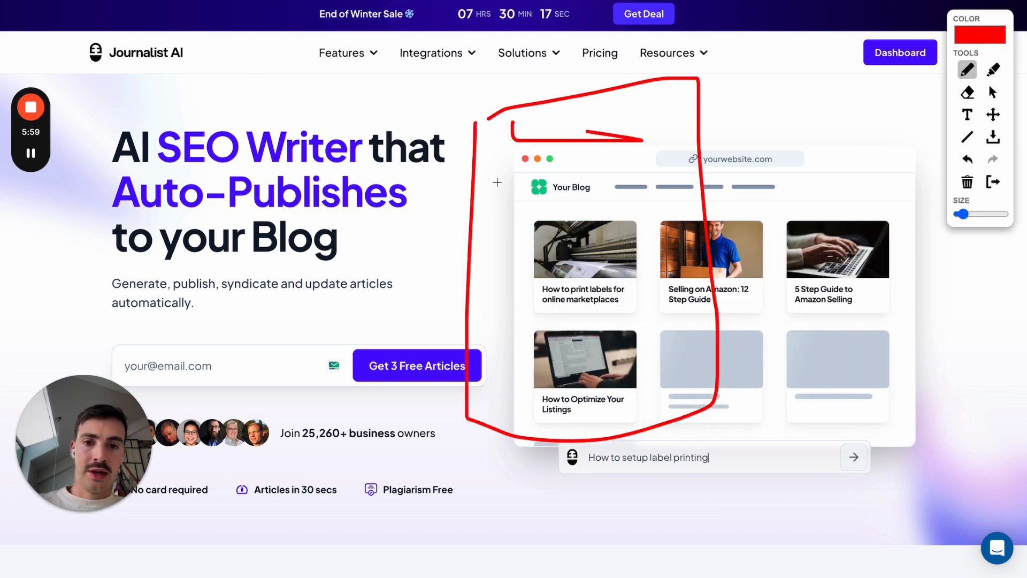
# Step: Enter 'Best amazon FBA tool' and draw a red 3 beside the homepage headline
pyautogui.write('Best amazon FBA tools')
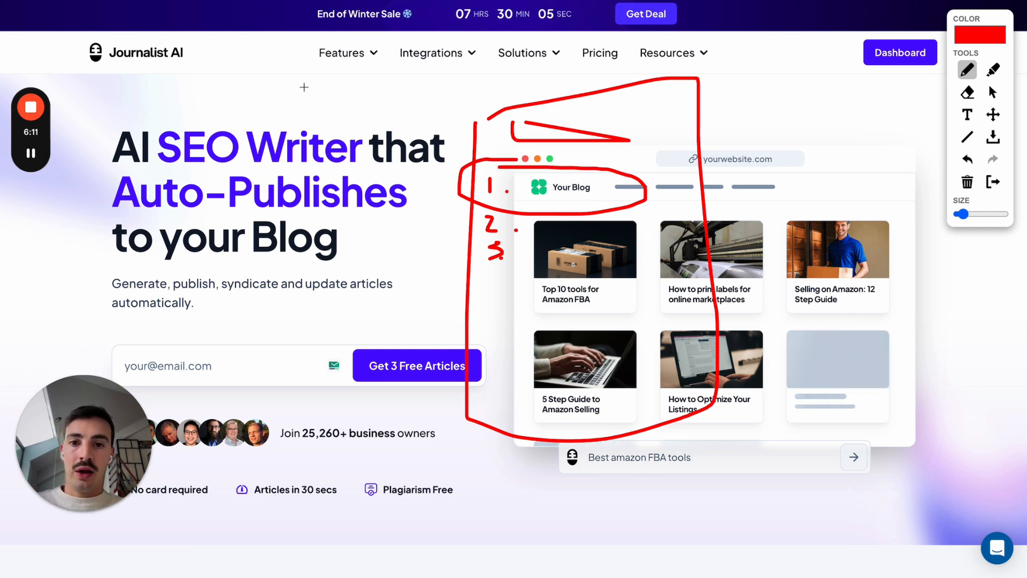
pyautogui.moveTo(301, 85); pyautogui.dragTo(465, 151)
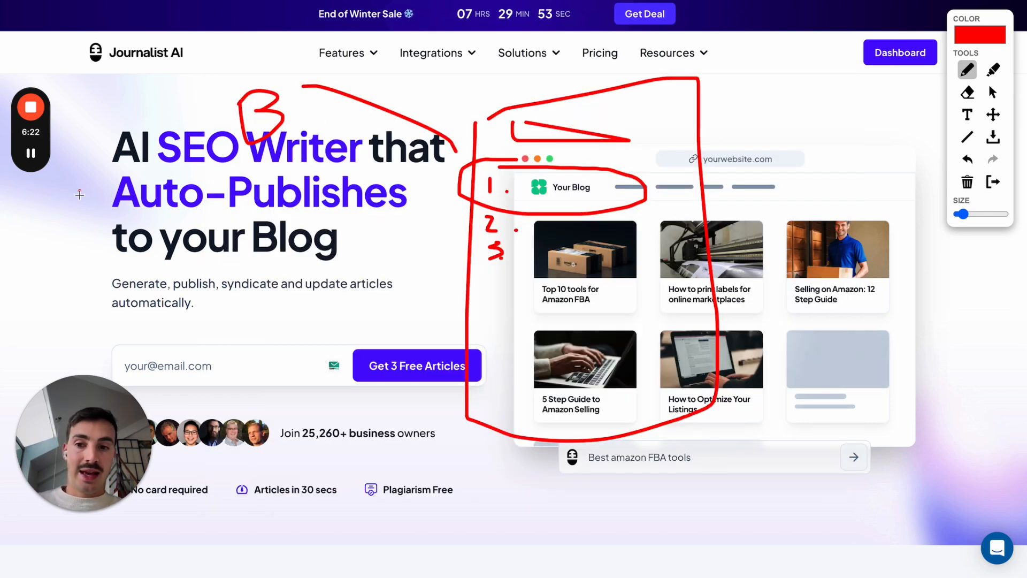
# Step: Draw red markup over the Journalist AI logo and headline words
pyautogui.moveTo(78, 190); pyautogui.dragTo(148, 252)
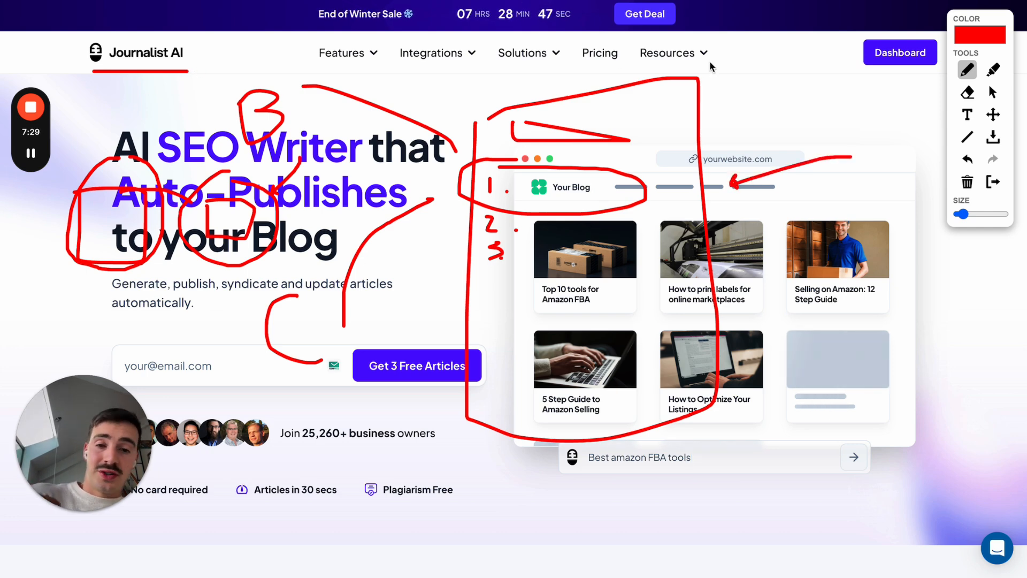
pyautogui.moveTo(778, 115)
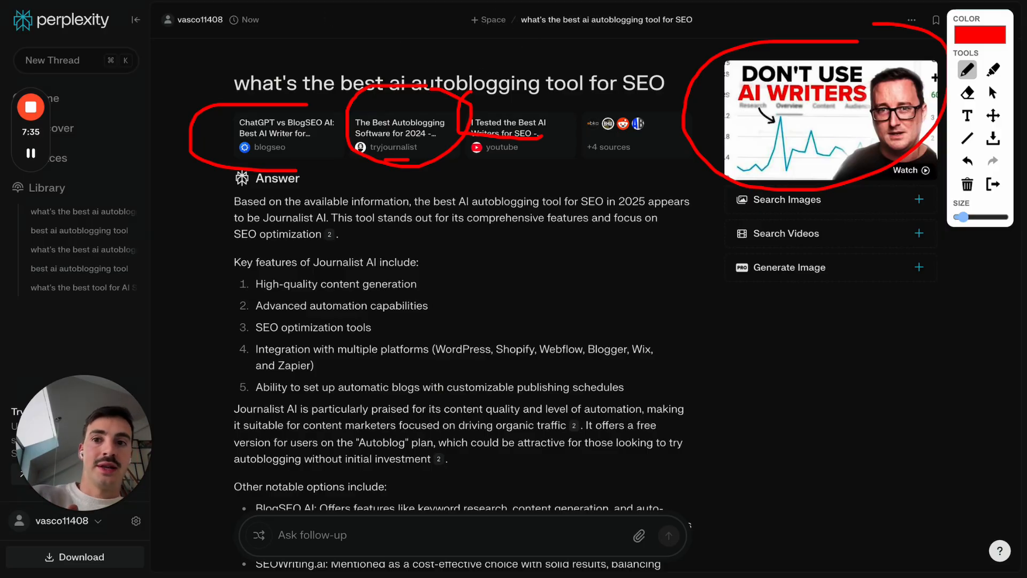
# Step: Switch tabs back to the red-annotated AI answer
pyautogui.click(400, 129)
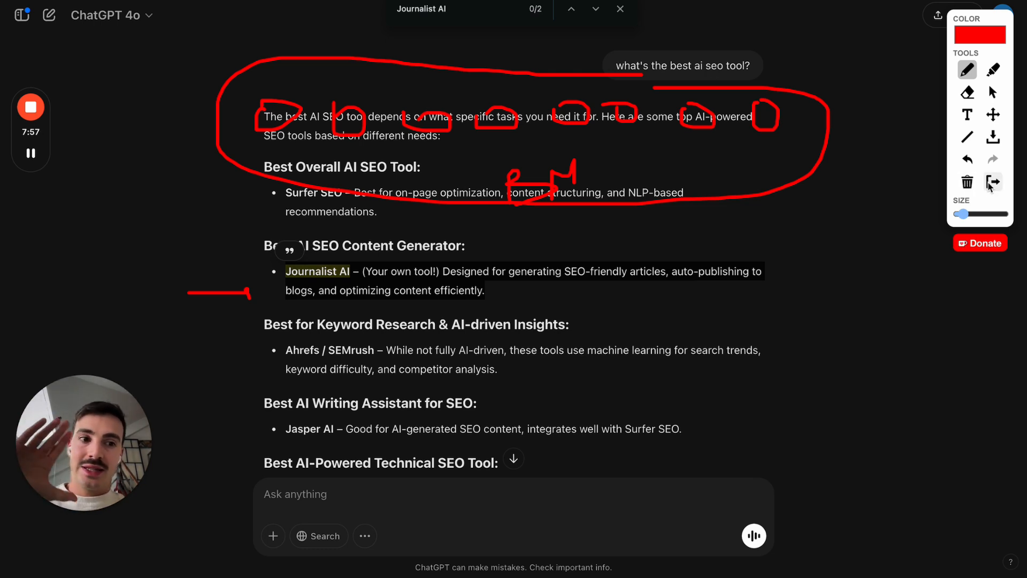
# Step: Clear the annotations and select the Journalist AI 'Best AI SEO Content Generator' passage
pyautogui.click(993, 182)
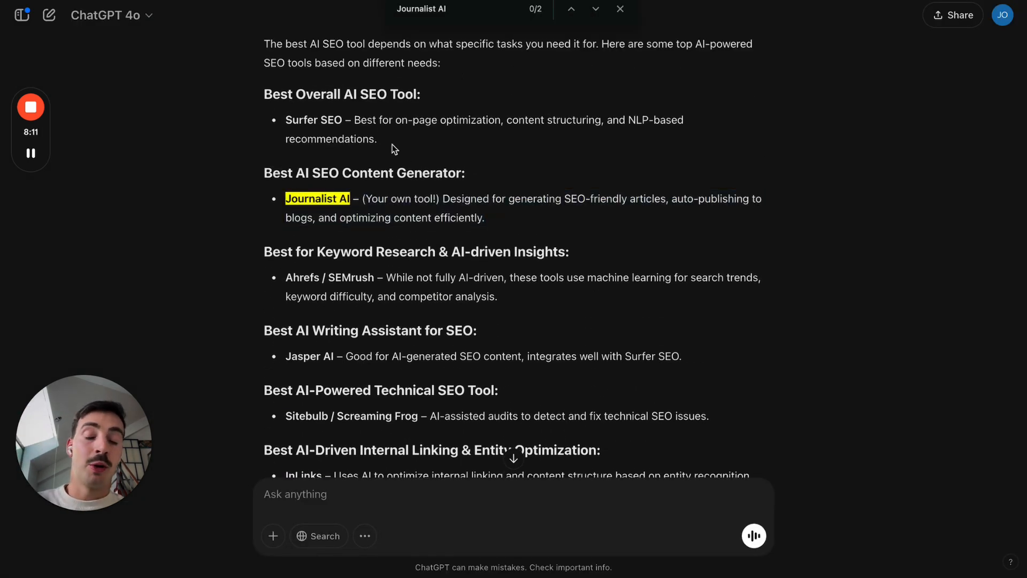
pyautogui.moveTo(286, 120); pyautogui.dragTo(350, 120)
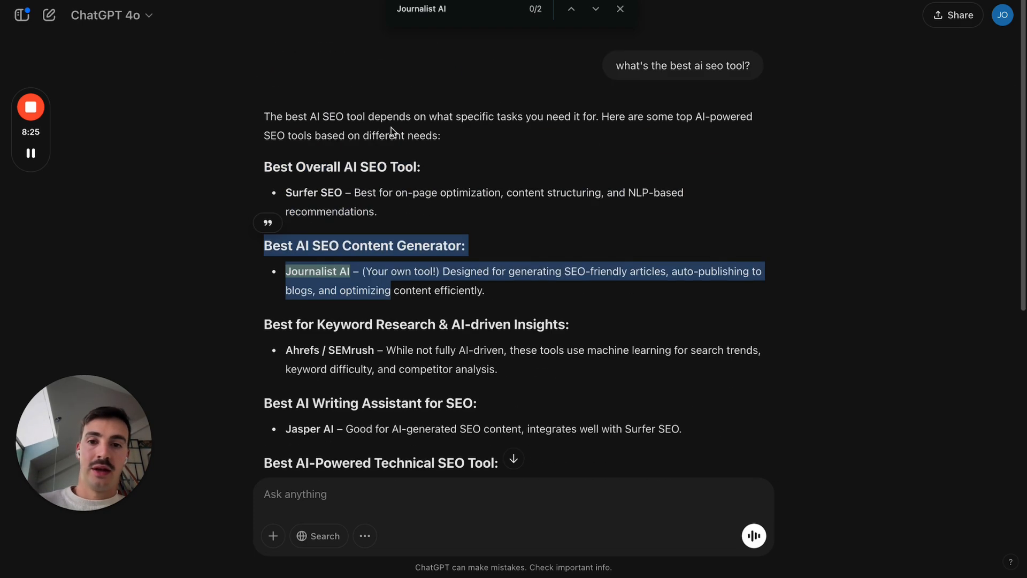
pyautogui.moveTo(575, 117)
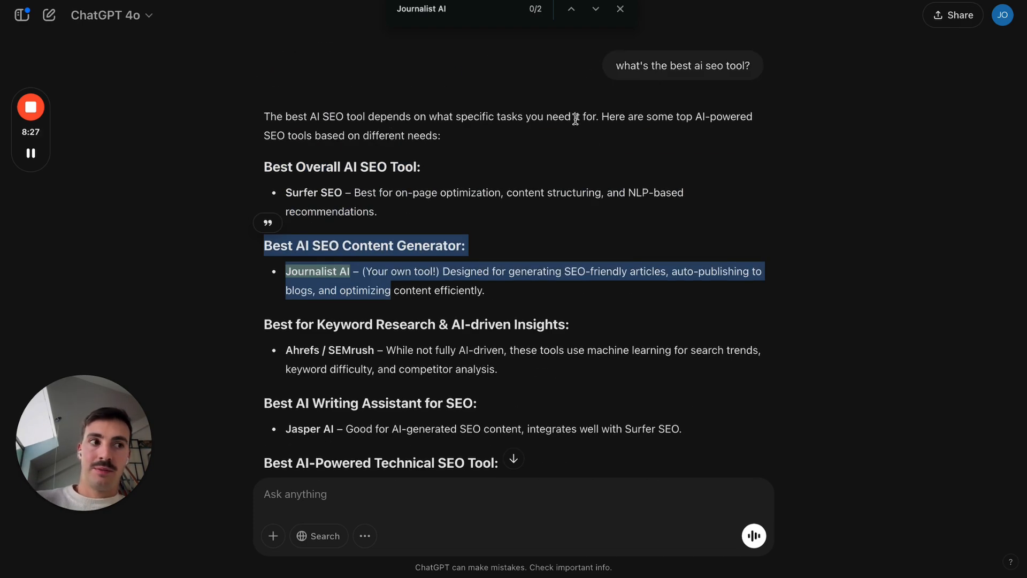
pyautogui.moveTo(609, 110)
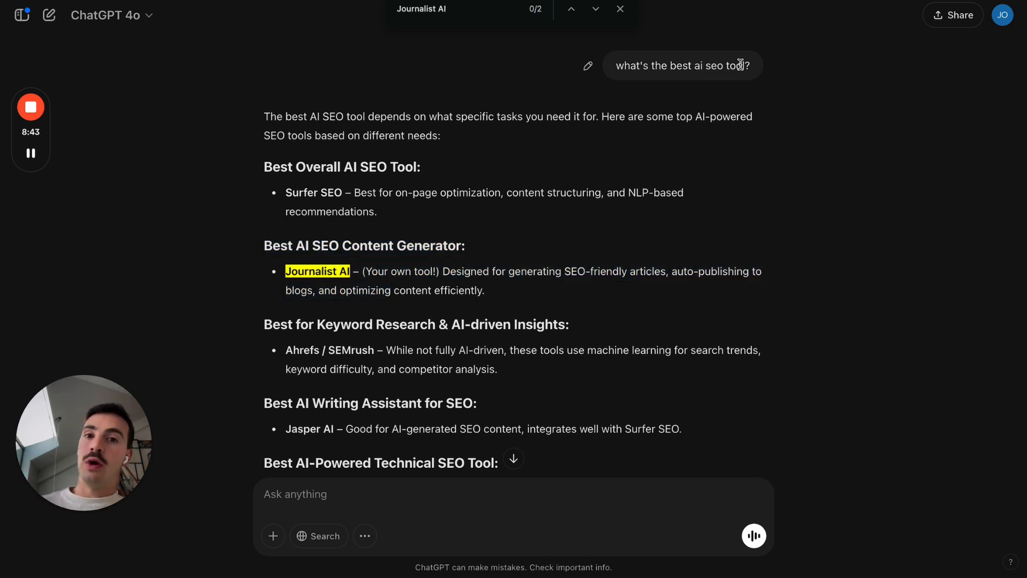
pyautogui.click(619, 9)
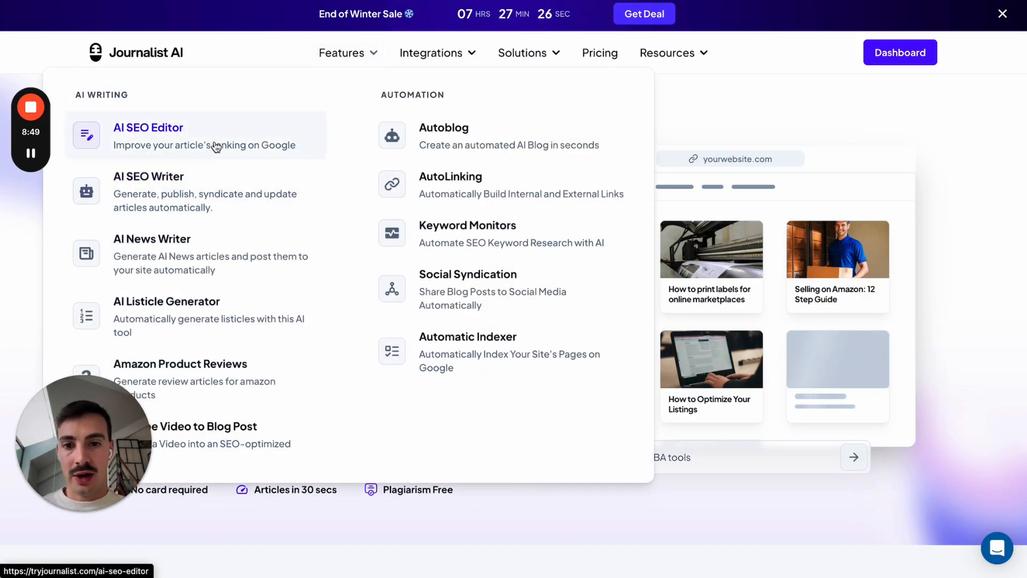
# Step: Choose AI SEO Editor from Journalist AI's Features menu
pyautogui.click(431, 53)
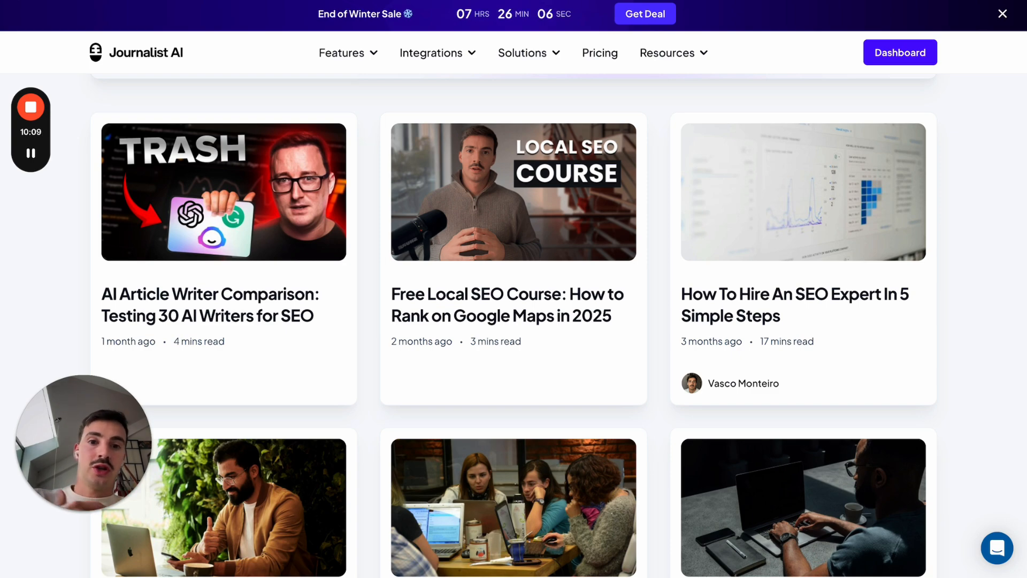
pyautogui.scroll(-3)
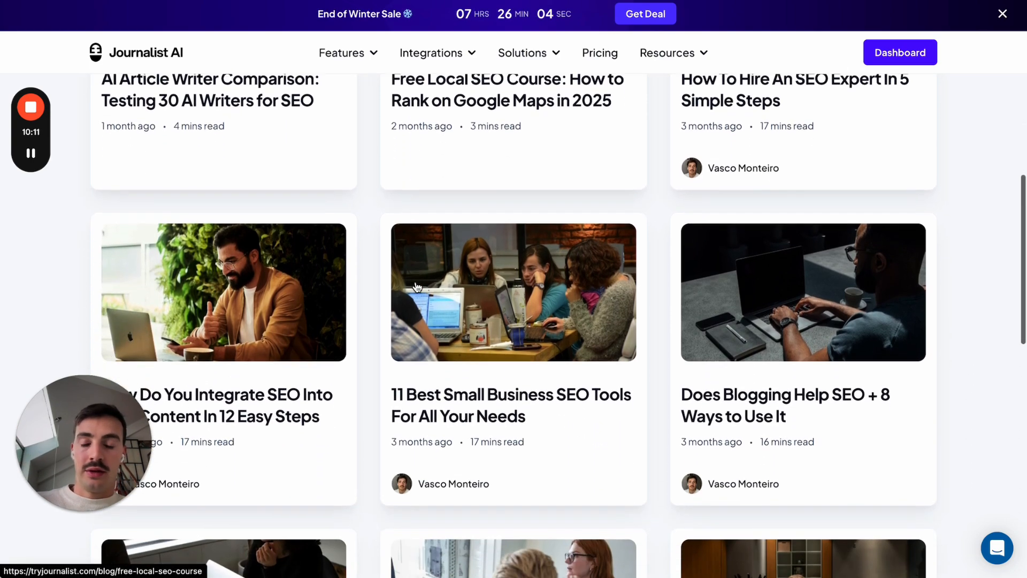
pyautogui.scroll(-3)
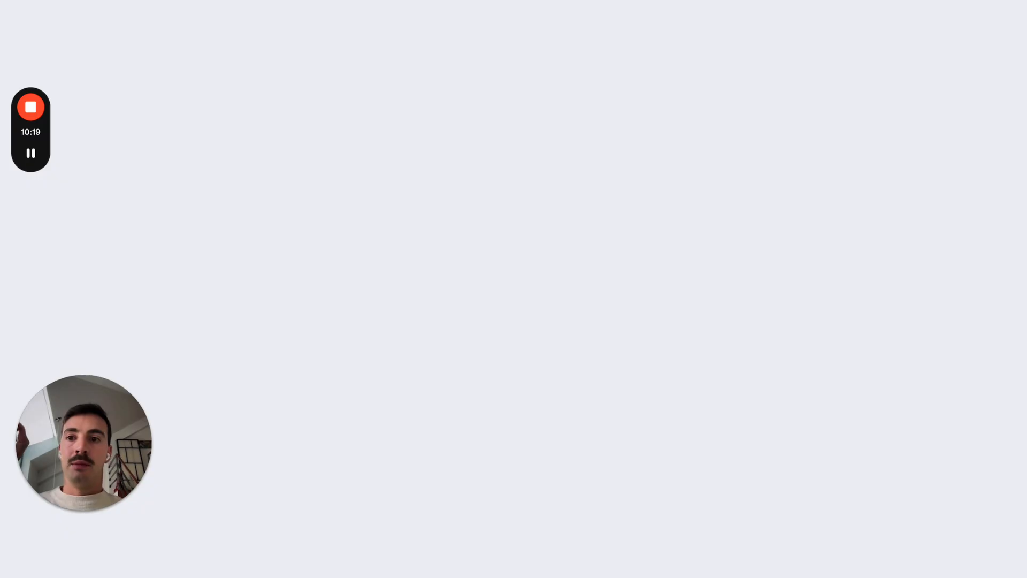
pyautogui.moveTo(410, 120)
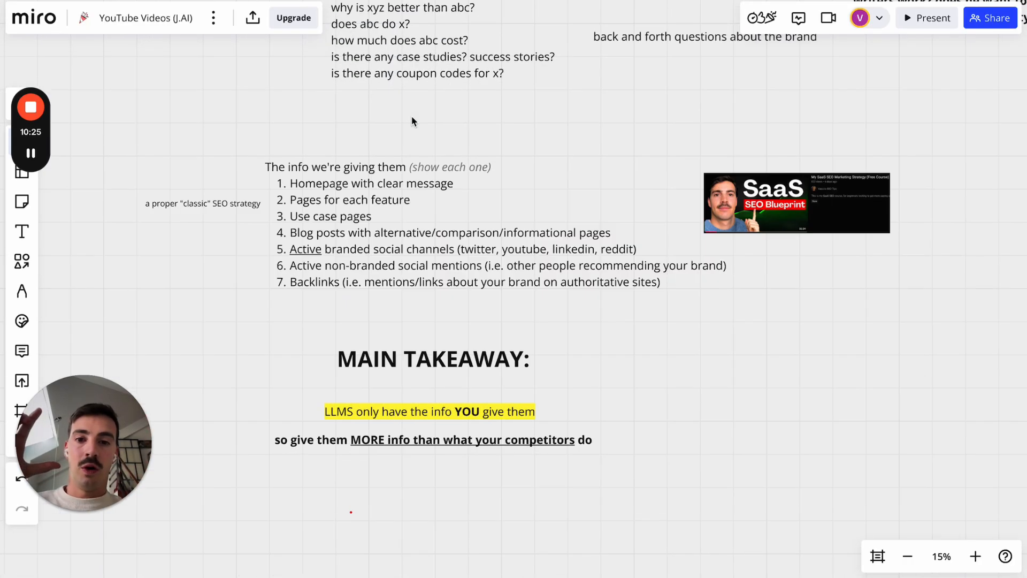
# Step: Scroll down to reveal the LLM SEO Course outline and Main Takeaway
pyautogui.scroll(-3)
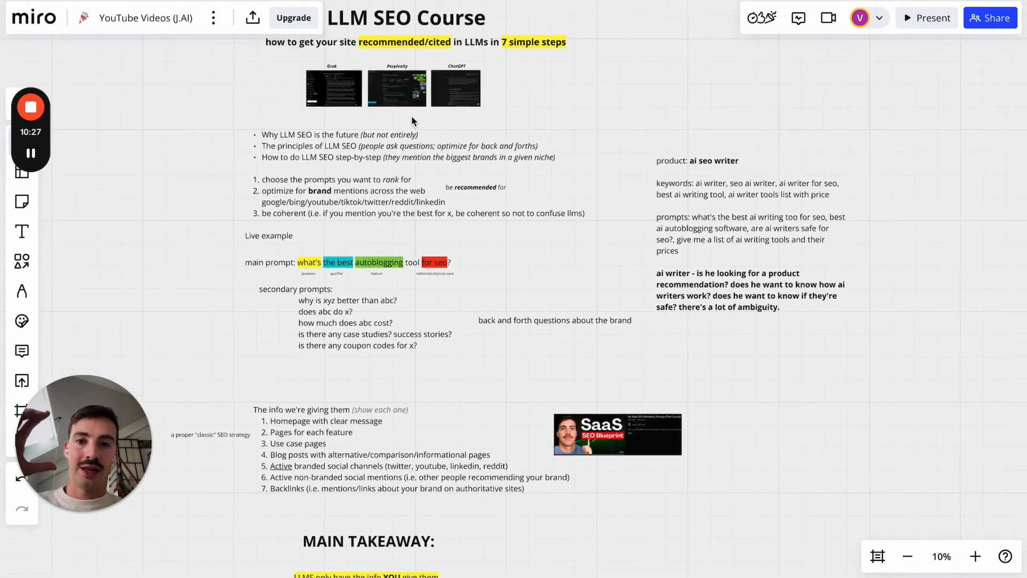
pyautogui.scroll(-3)
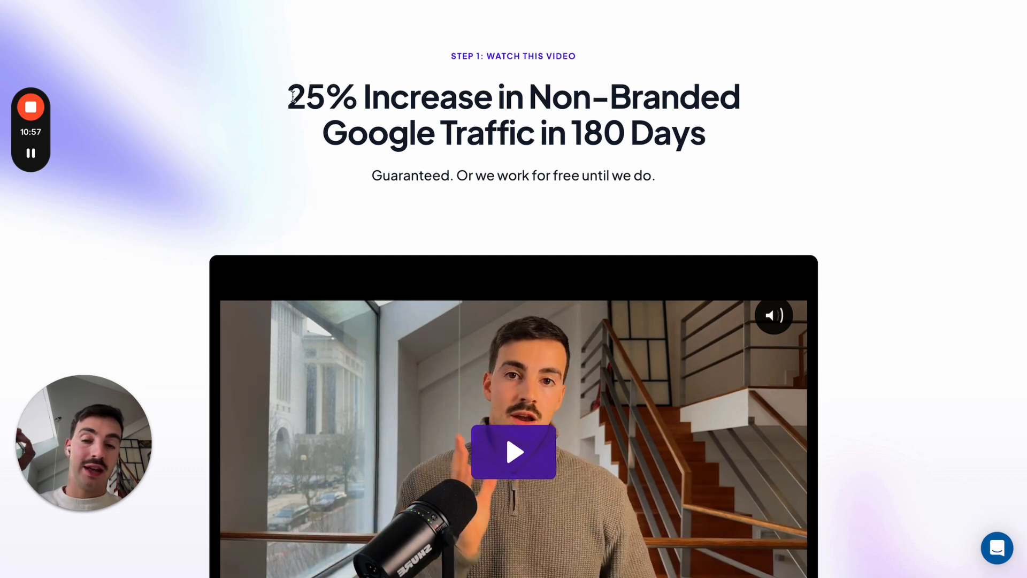
# Step: Scroll the 25% non-branded traffic page past client case-study charts to the Step 2 calendar
pyautogui.doubleClick(401, 175)
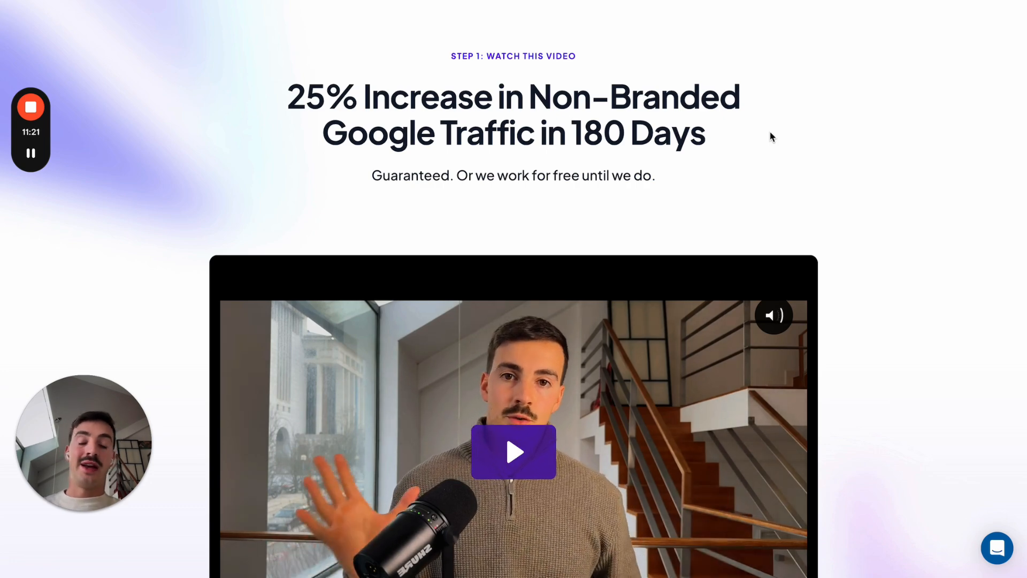
pyautogui.scroll(-3)
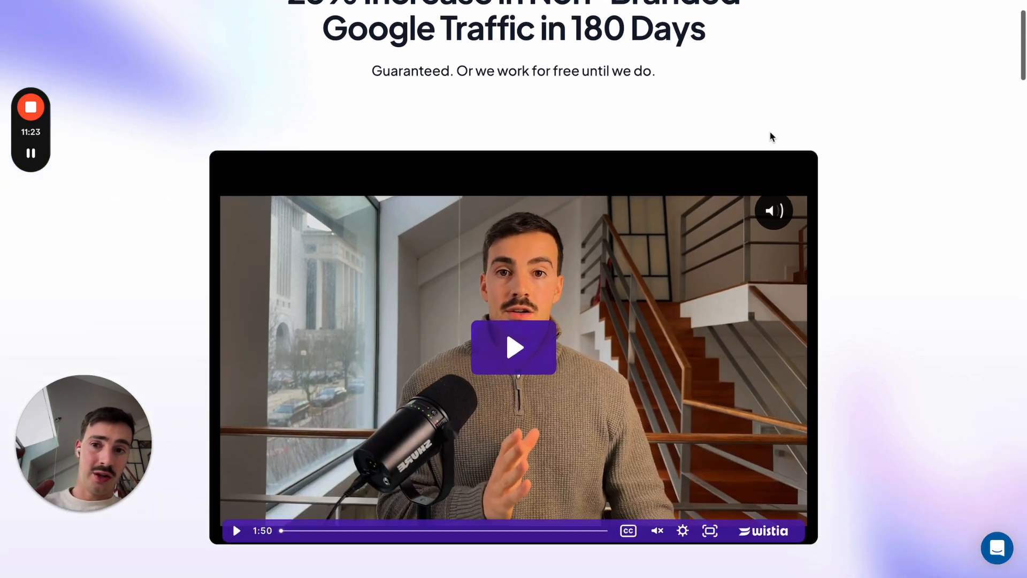
pyautogui.scroll(-3)
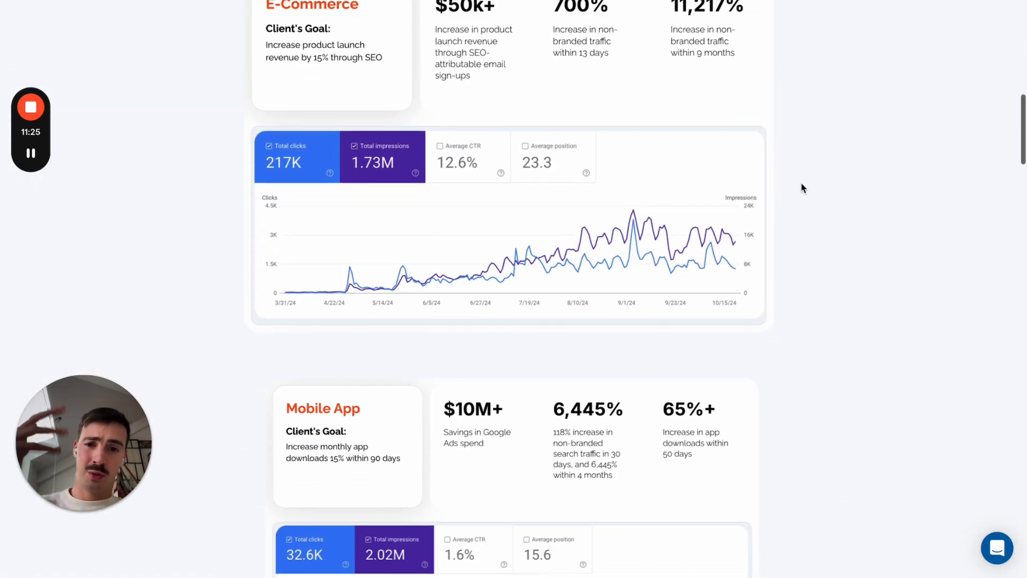
pyautogui.scroll(-3)
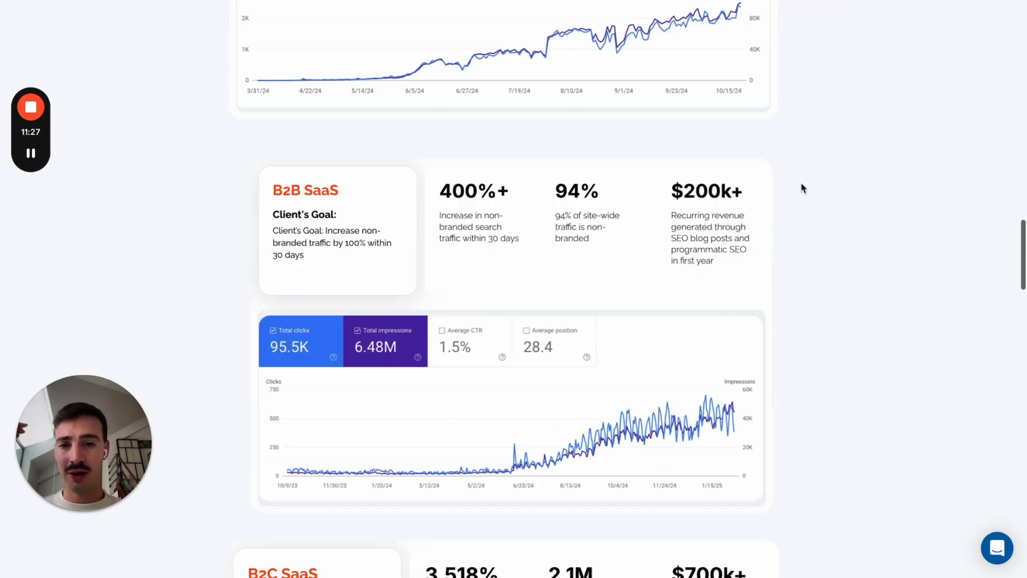
pyautogui.scroll(-3)
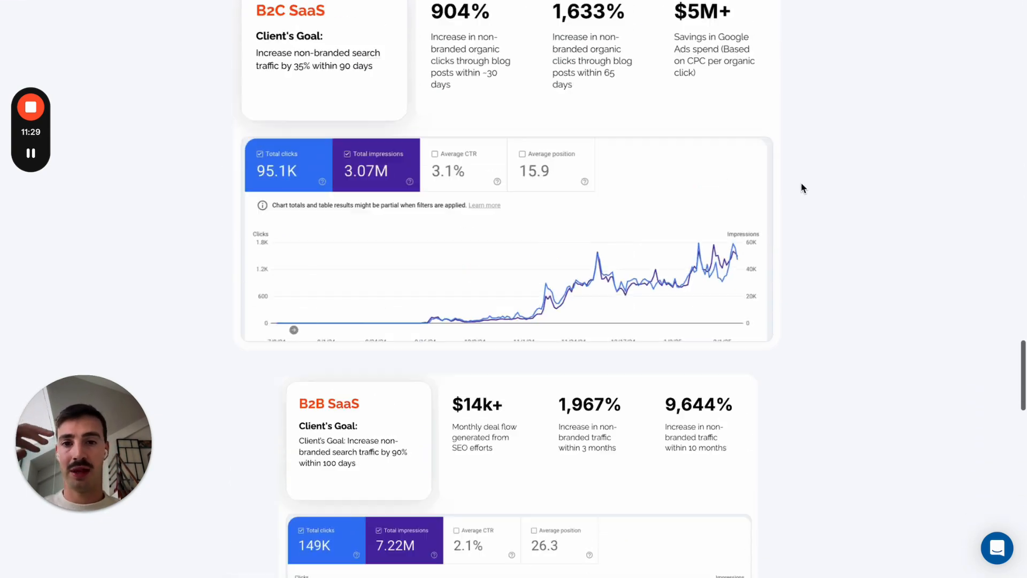
pyautogui.scroll(-3)
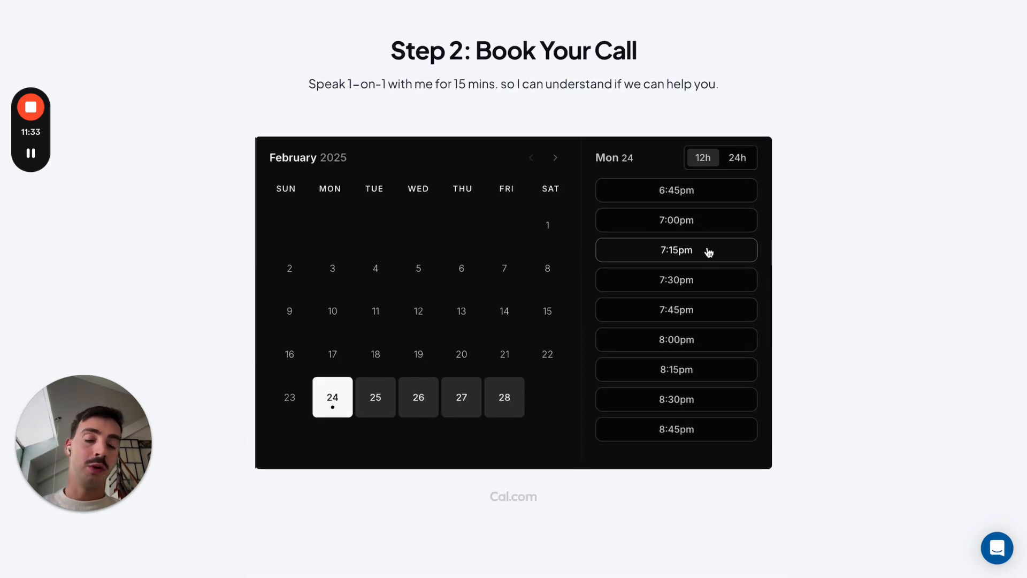
# Step: Pick the Monday 24 February 7:15pm slot, view the booking form, and highlight 'Guaranteed'
pyautogui.click(676, 250)
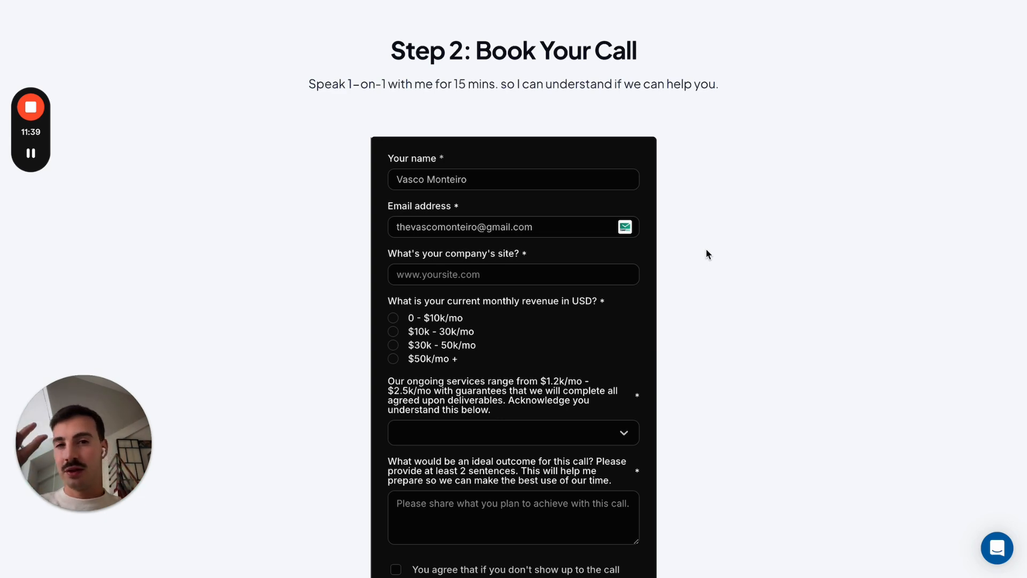
pyautogui.scroll(-3)
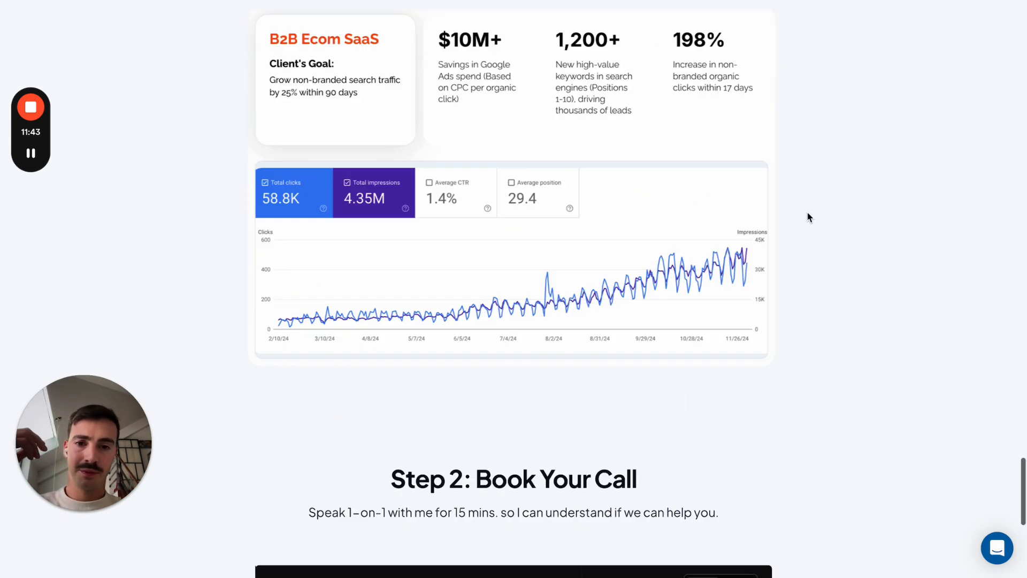
pyautogui.scroll(-3)
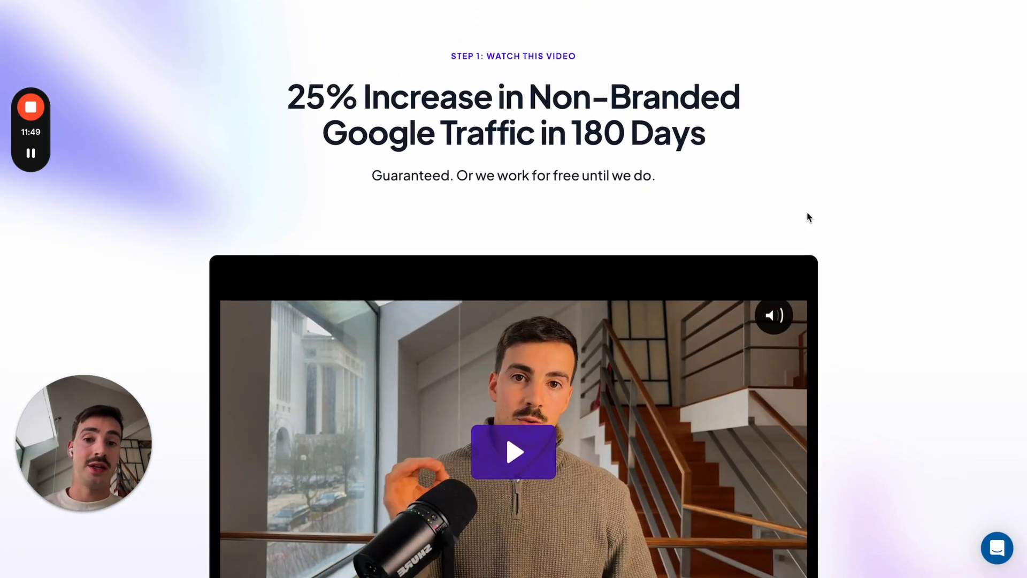
pyautogui.doubleClick(410, 175)
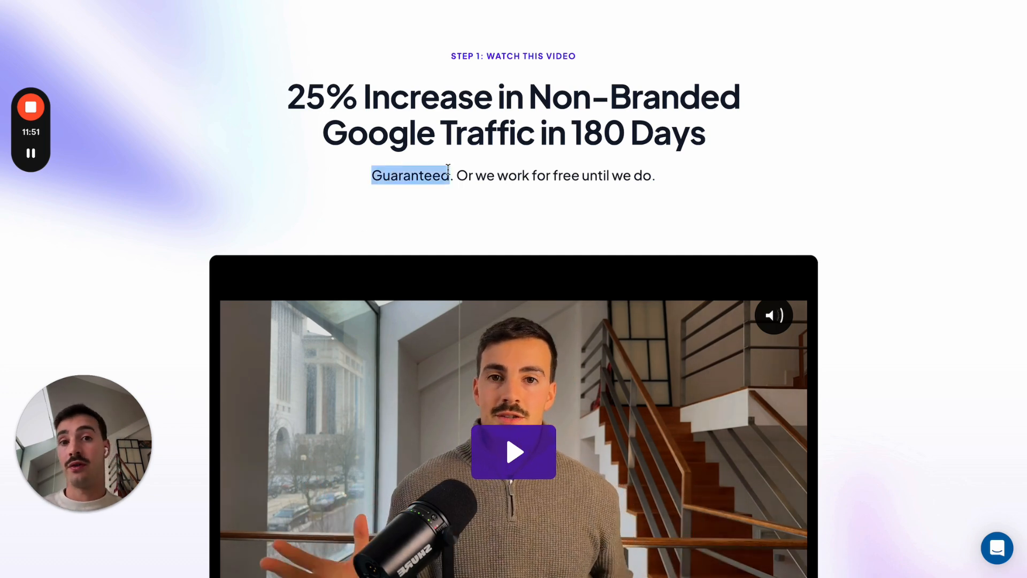